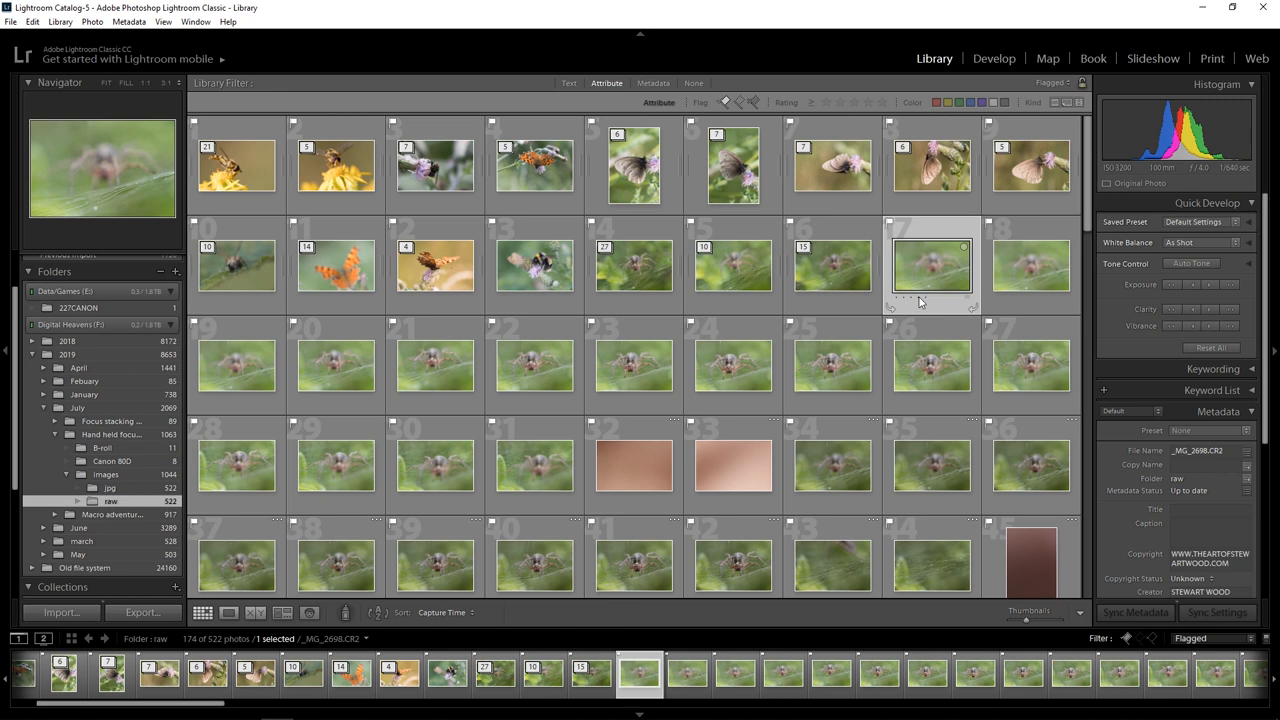
Right-click the fifteen selected spider frames to reach Stacking > Group into Stack
right_click(930, 265)
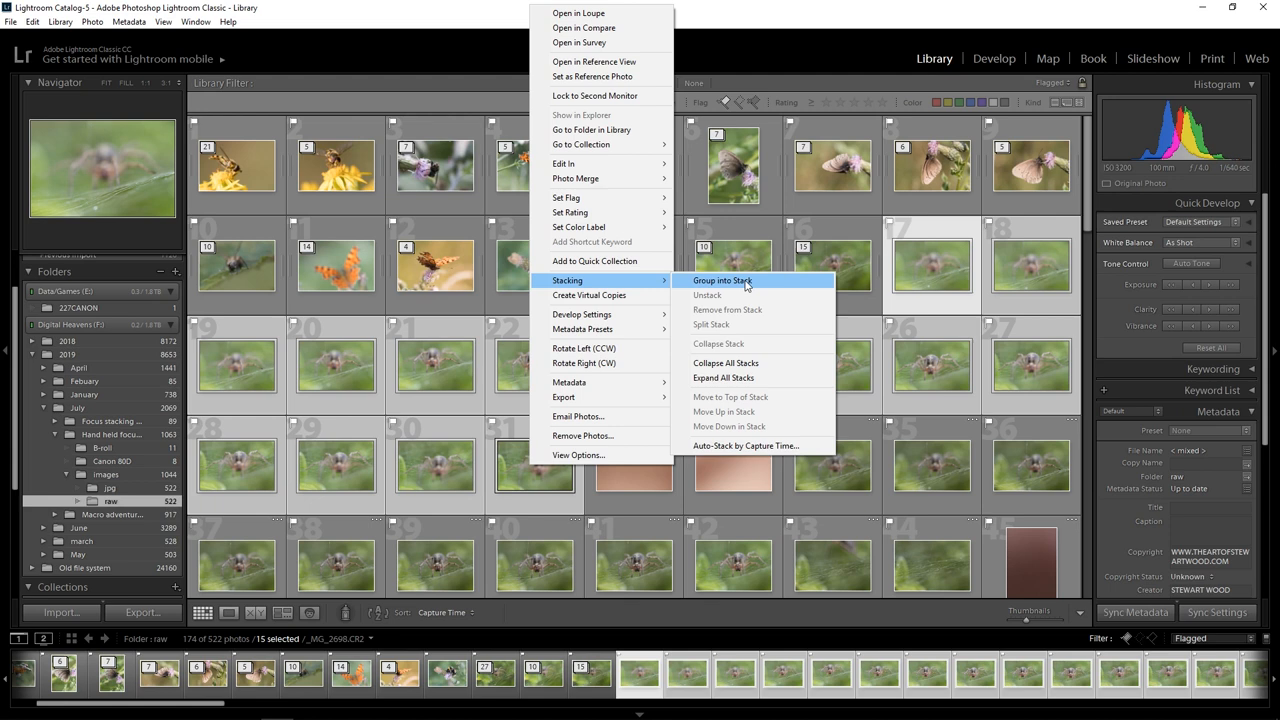